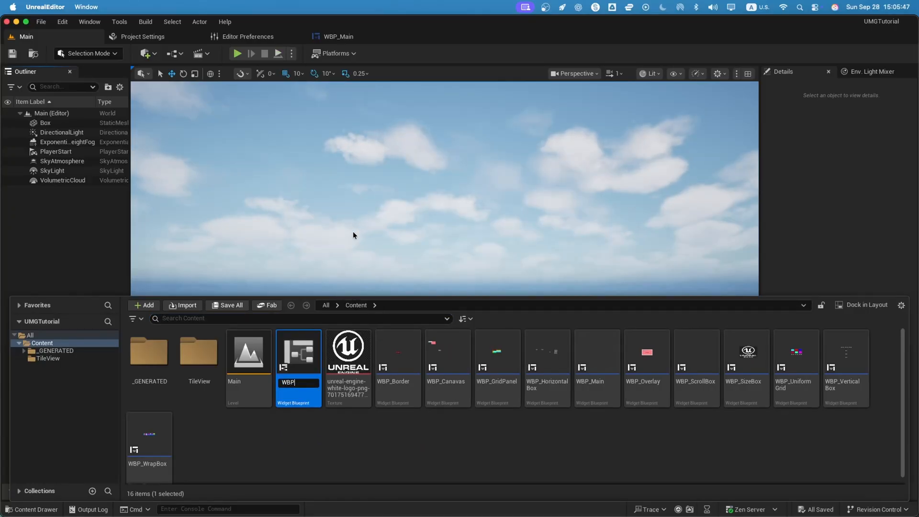
Step: Name the new Widget Blueprint WBP_BlurWindow
{"action": "type", "text": "_BL"}
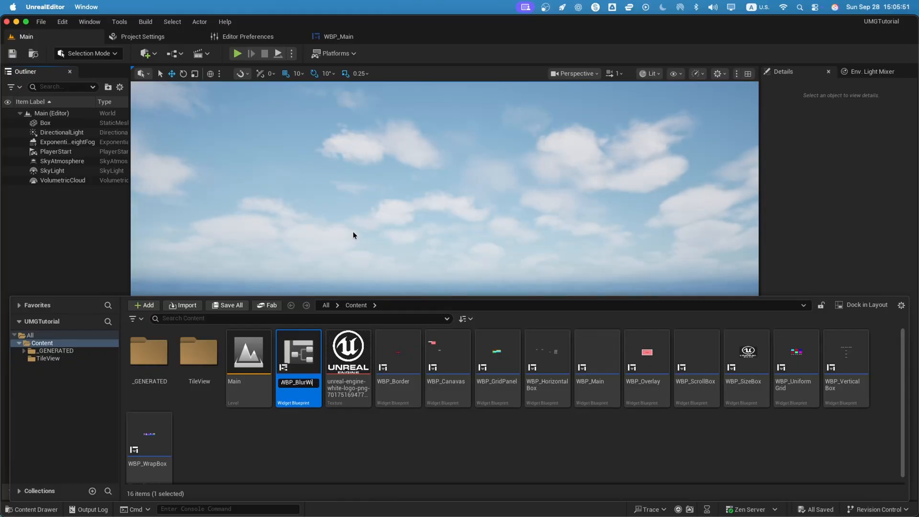
Step: In WBP_BlurWindow's designer, switch the preview from Fill Screen to a Custom 500 by 600 size
{"action": "double_click", "coordinate": [298, 351]}
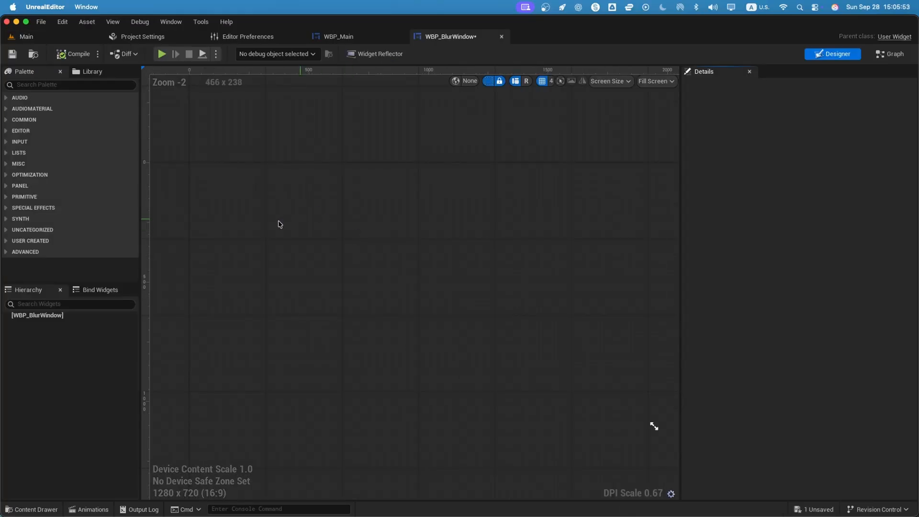
{"action": "left_click", "coordinate": [654, 80]}
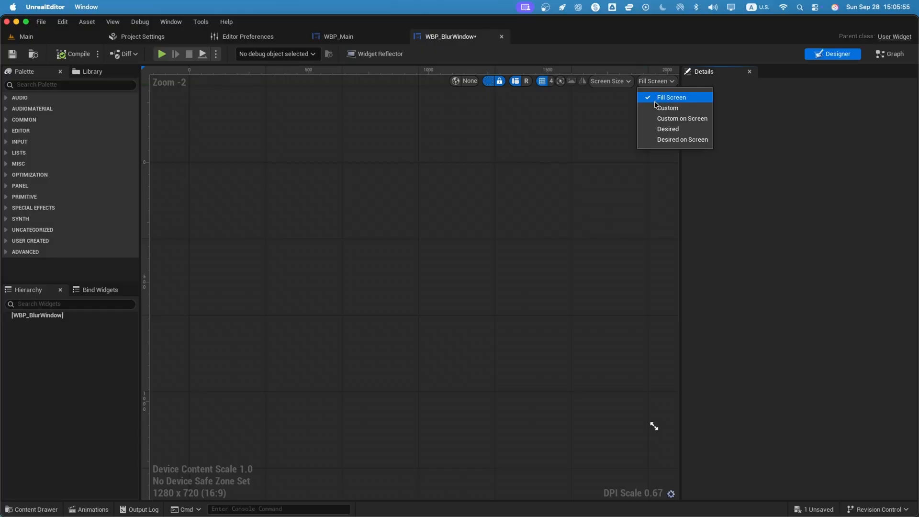
{"action": "left_click", "coordinate": [666, 108]}
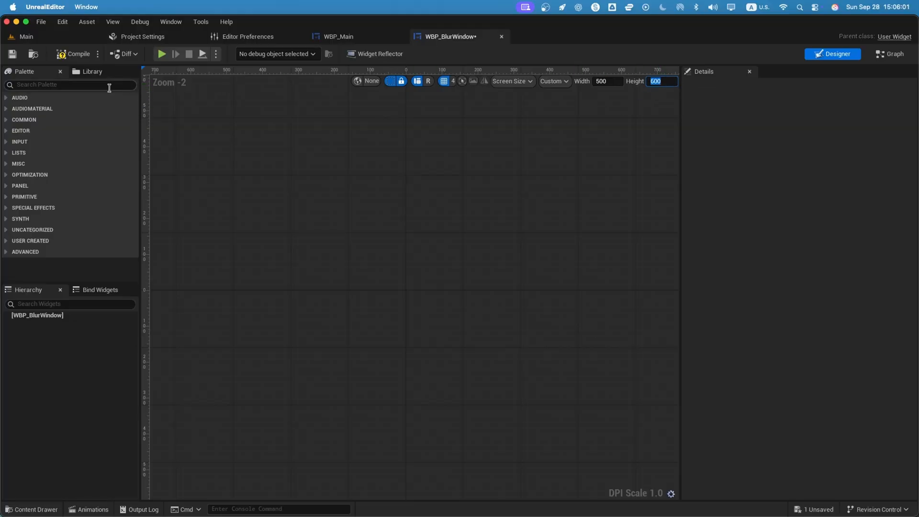
Step: Add a Canvas Panel root from the Palette, then a Background Blur inside it
{"action": "type", "text": "canvas"}
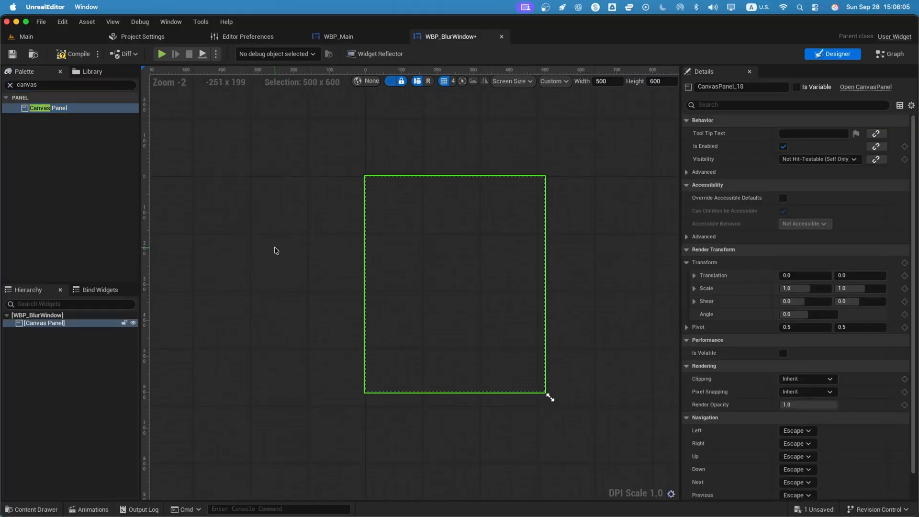
{"action": "left_click", "coordinate": [70, 85]}
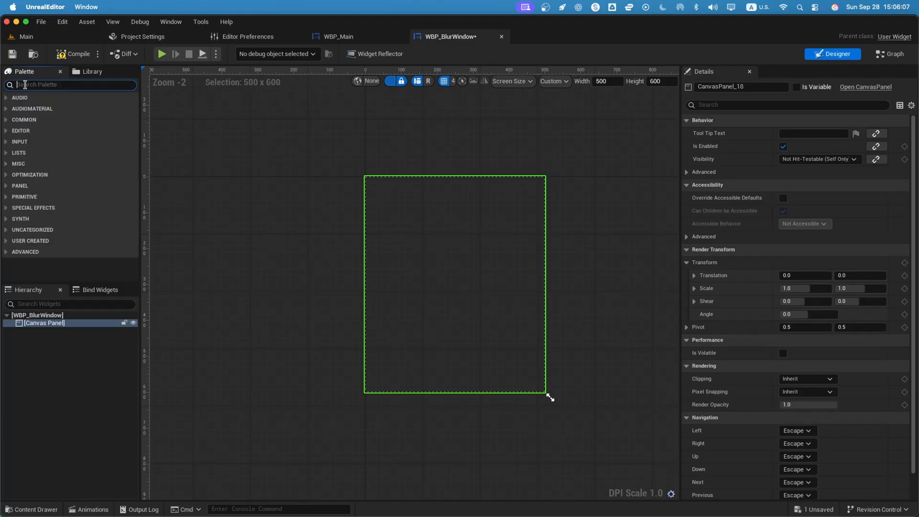
{"action": "type", "text": "blur"}
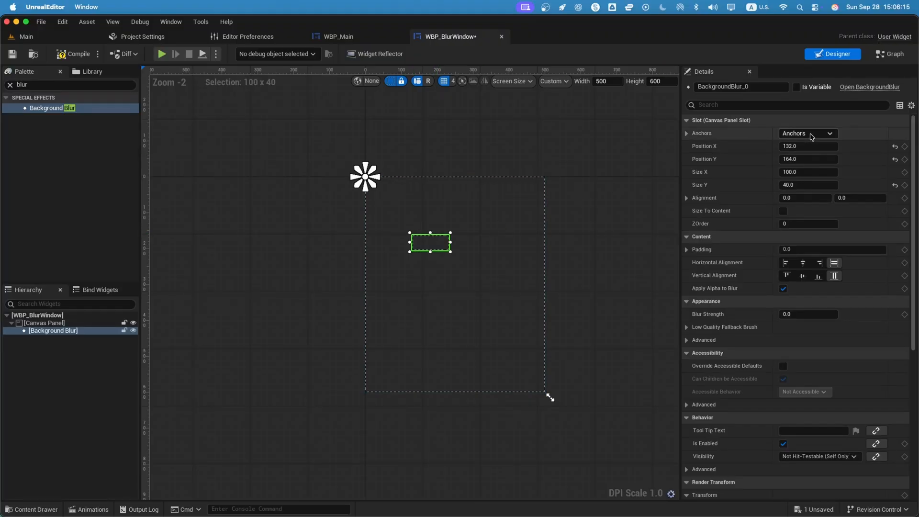
Step: Anchor the Background Blur to full stretch with zero offsets and Blur Strength 50
{"action": "left_click", "coordinate": [828, 133]}
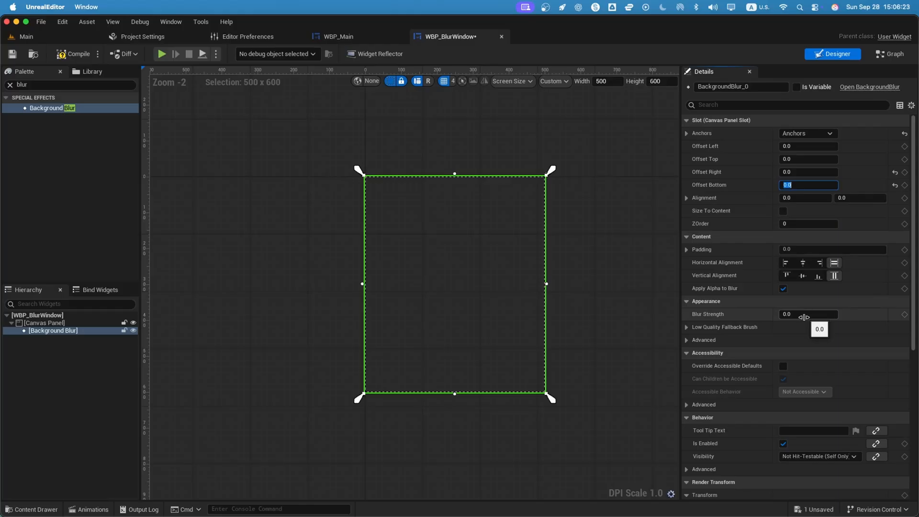
{"action": "type", "text": "50"}
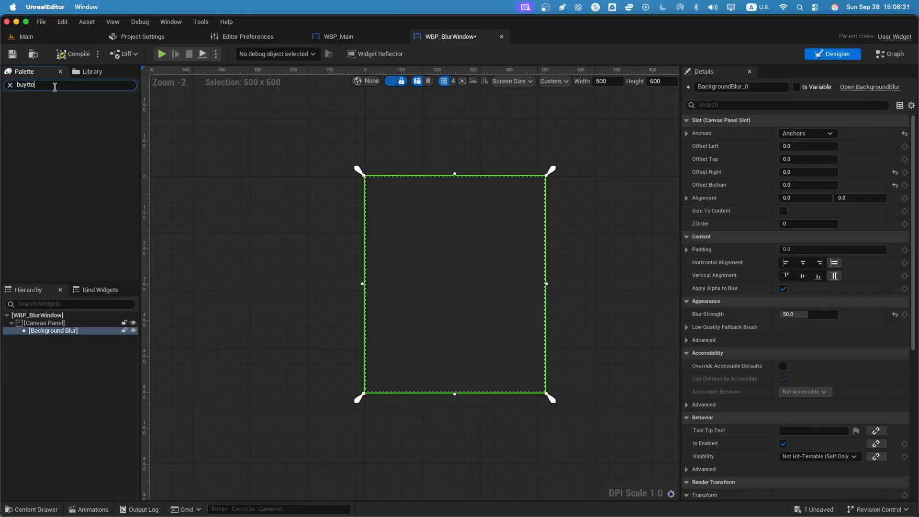
Step: Add two Buttons with Text labels and a standalone Text Block onto the canvas
{"action": "type", "text": "butt"}
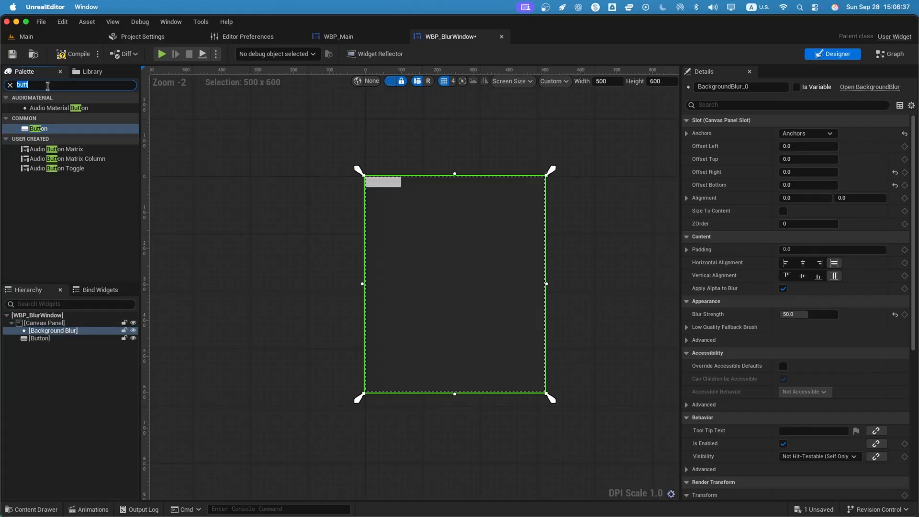
{"action": "type", "text": "text"}
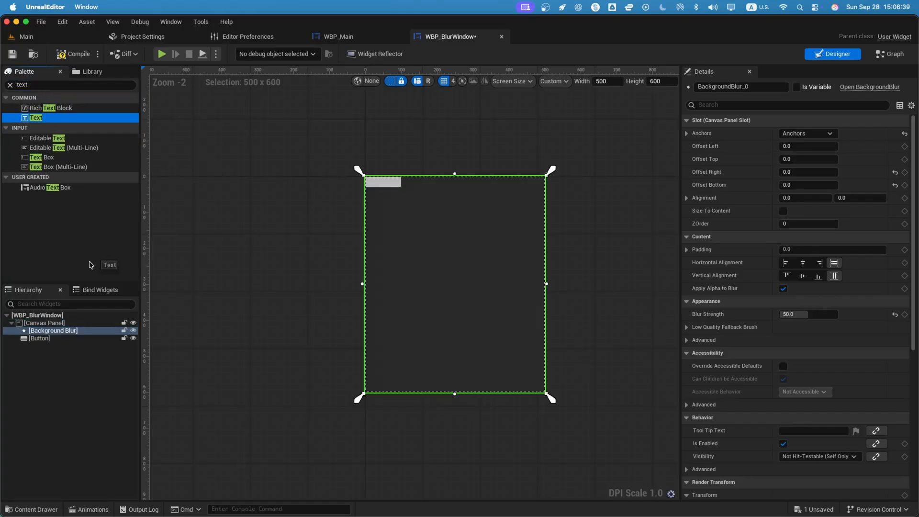
{"action": "left_click_drag", "start_coordinate": [36, 118], "coordinate": [381, 182]}
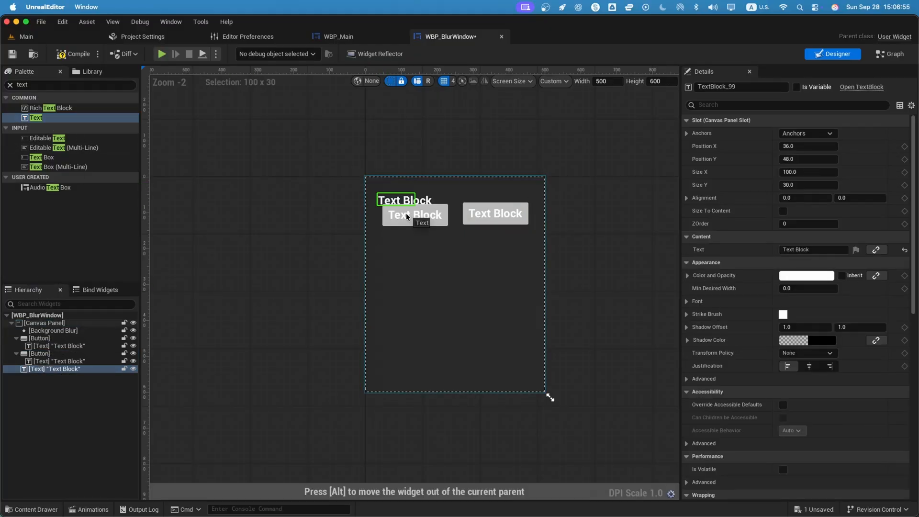
Step: Colour the standalone Text Block red via Color and Opacity, then compile the widget
{"action": "left_click", "coordinate": [806, 275]}
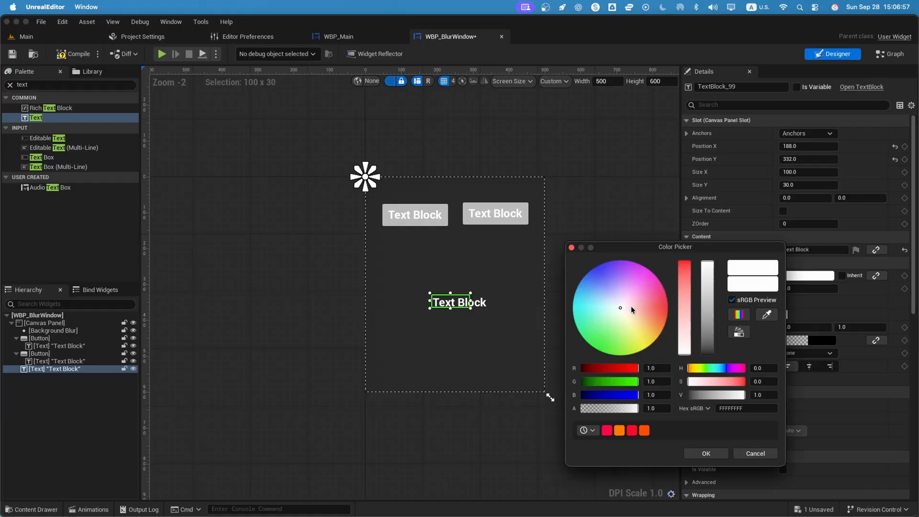
{"action": "left_click", "coordinate": [706, 453]}
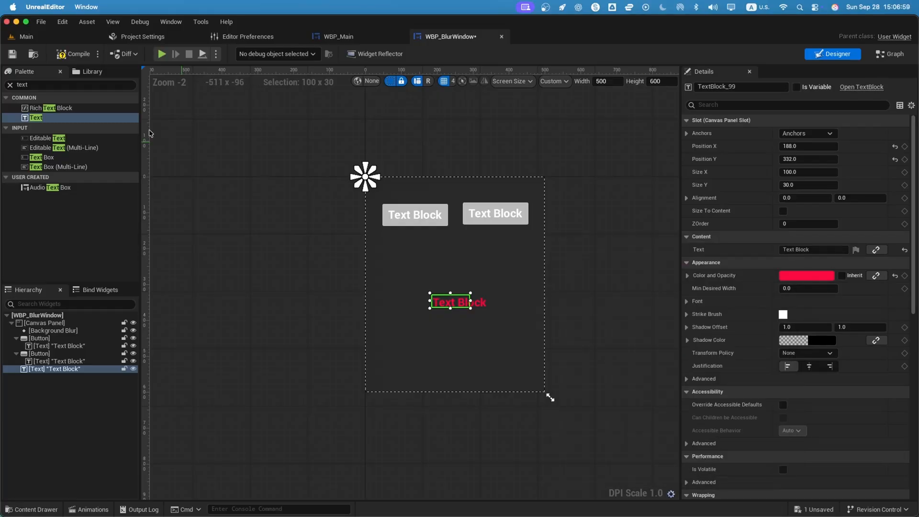
{"action": "left_click", "coordinate": [807, 133]}
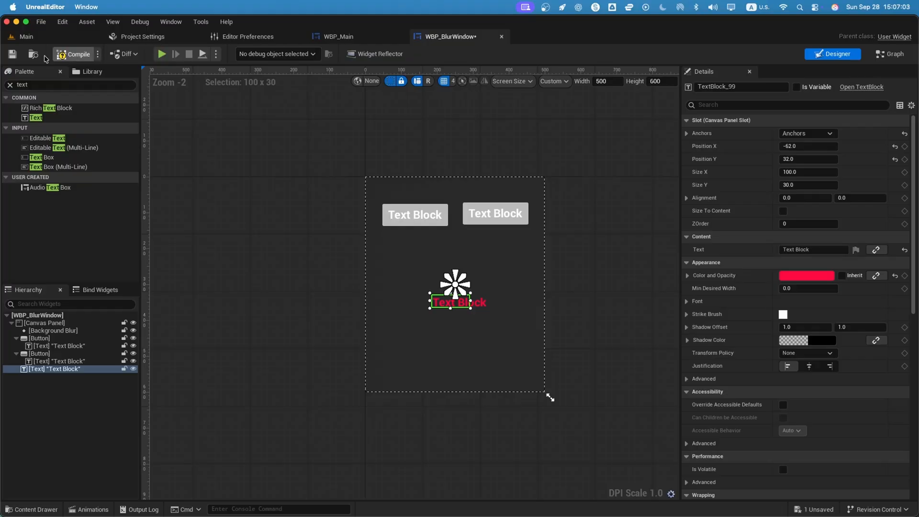
{"action": "left_click", "coordinate": [338, 37]}
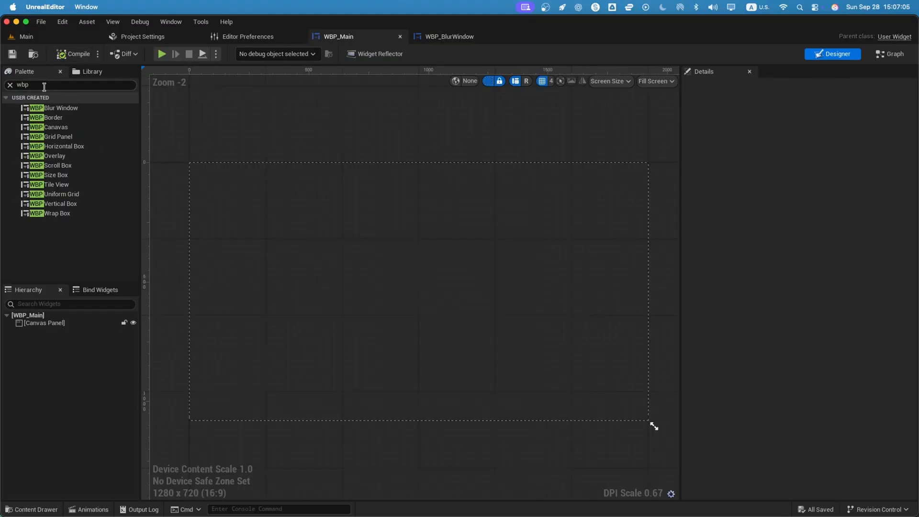
{"action": "mouse_move", "coordinate": [38, 97]}
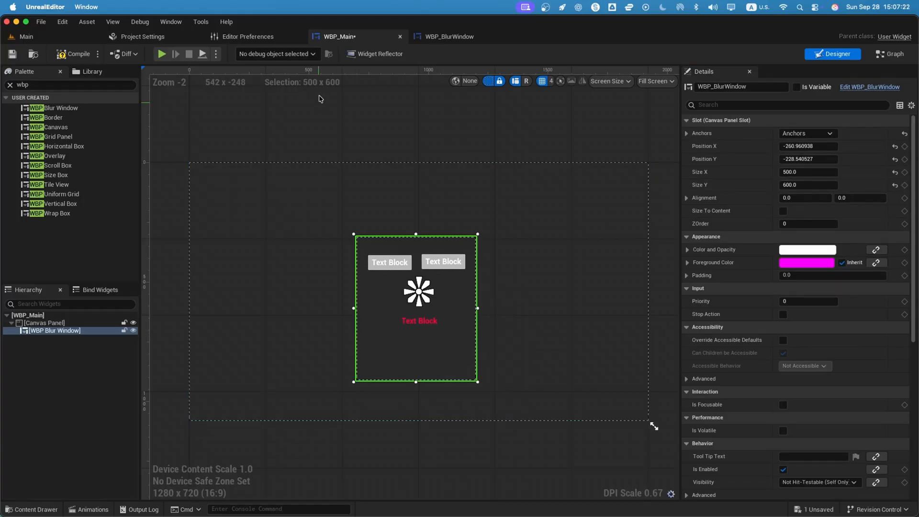
Step: Play the level to see the blurred panel with buttons and red text, then stop the preview
{"action": "left_click", "coordinate": [160, 53]}
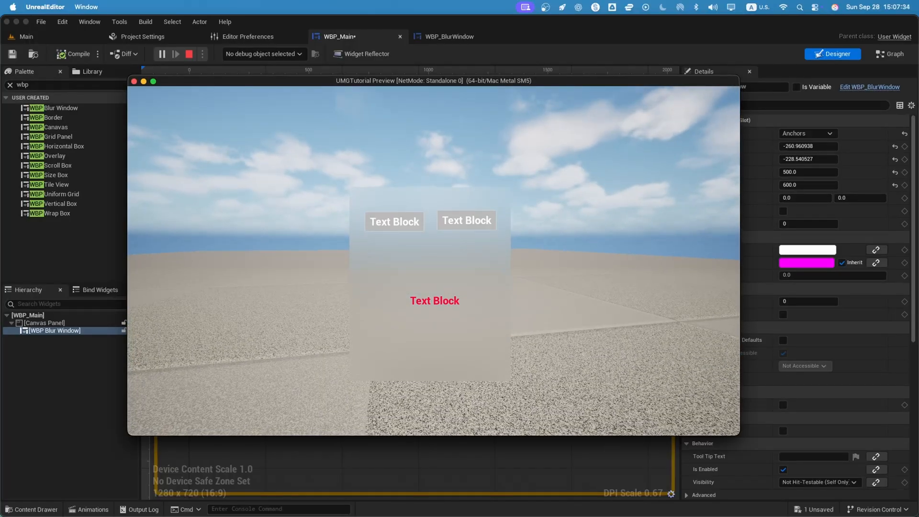
{"action": "left_click", "coordinate": [449, 36]}
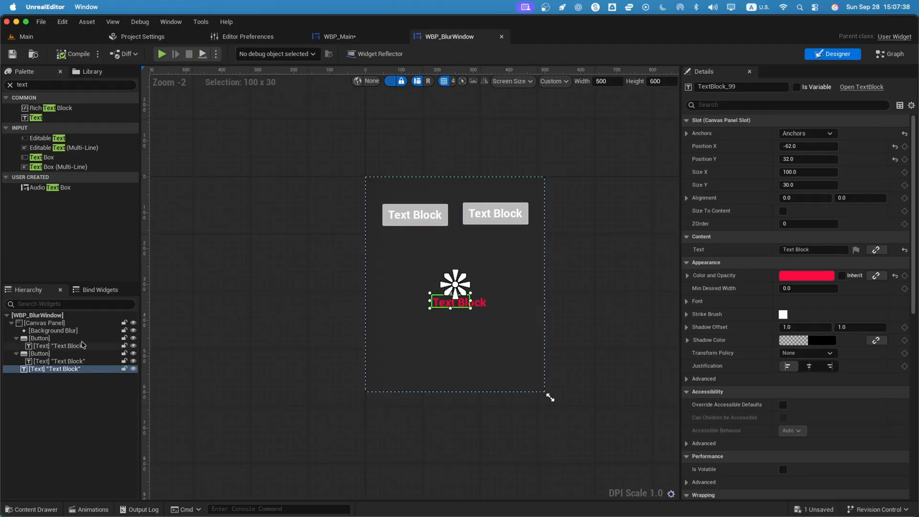
Step: Set Background Blur strength to 18.4 and play again to check the lighter blur
{"action": "left_click", "coordinate": [53, 330]}
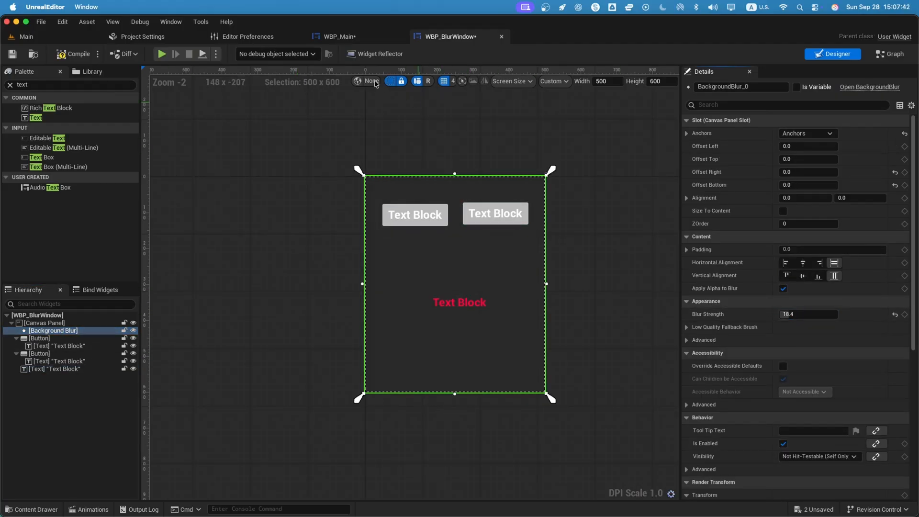
{"action": "left_click", "coordinate": [161, 54]}
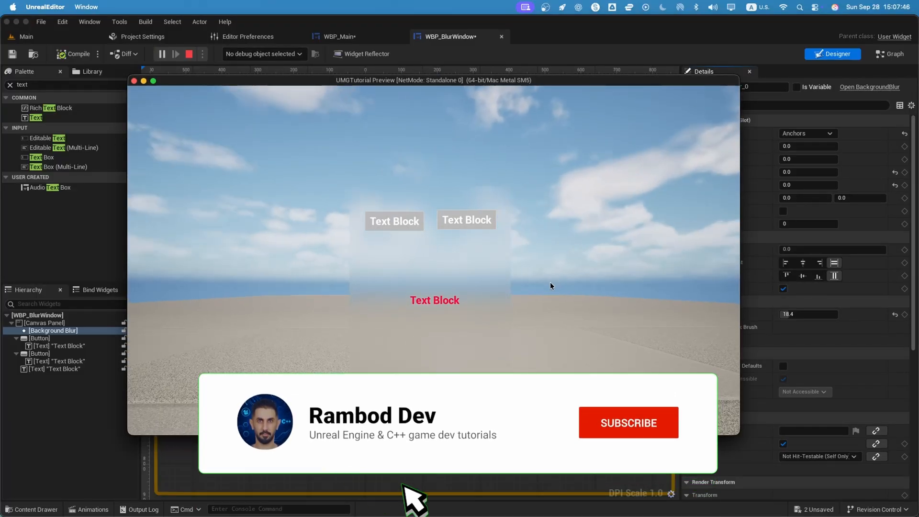
{"action": "left_click", "coordinate": [627, 422]}
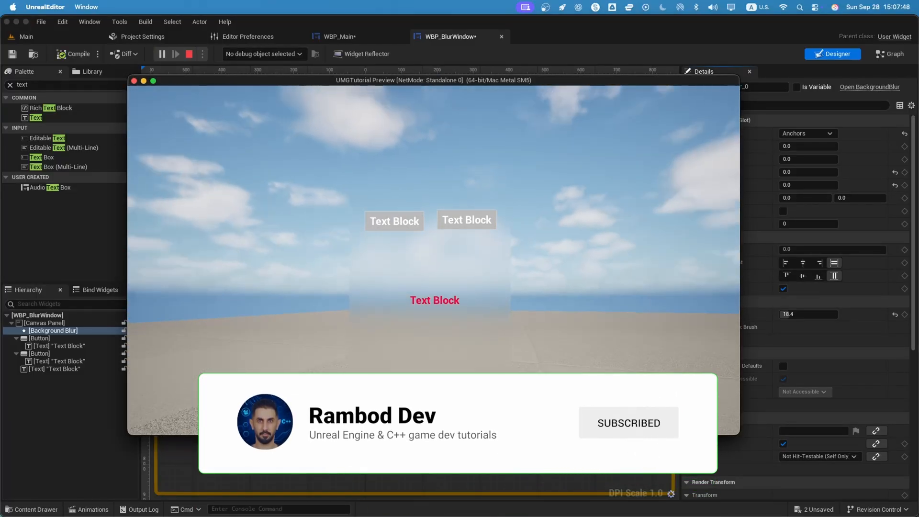